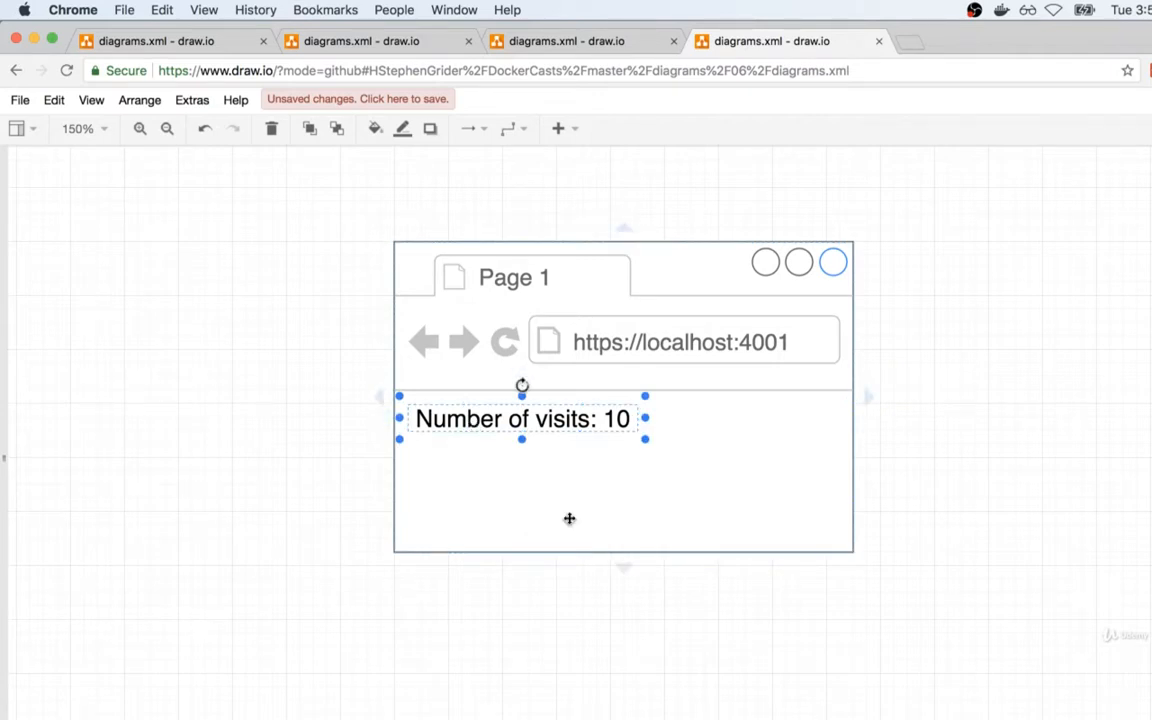
mouse_move(720, 492)
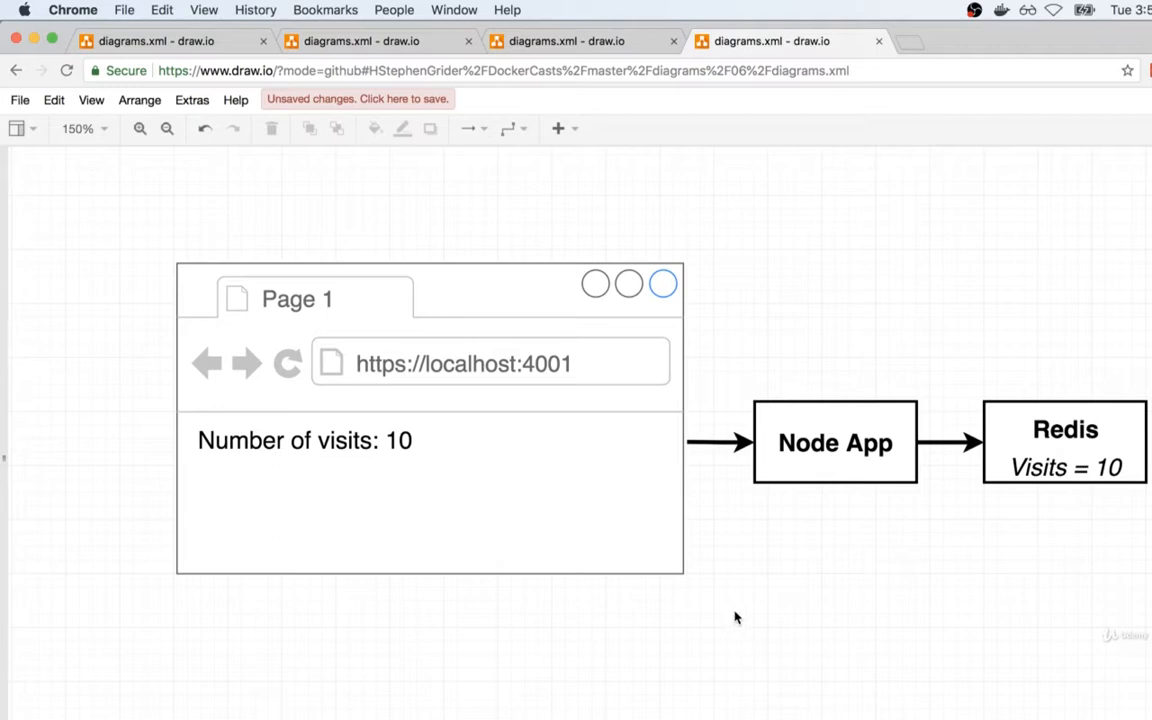
Step: Review the Node App, browser mockup, visits text and Redis box, editing the Redis label
left_click(836, 442)
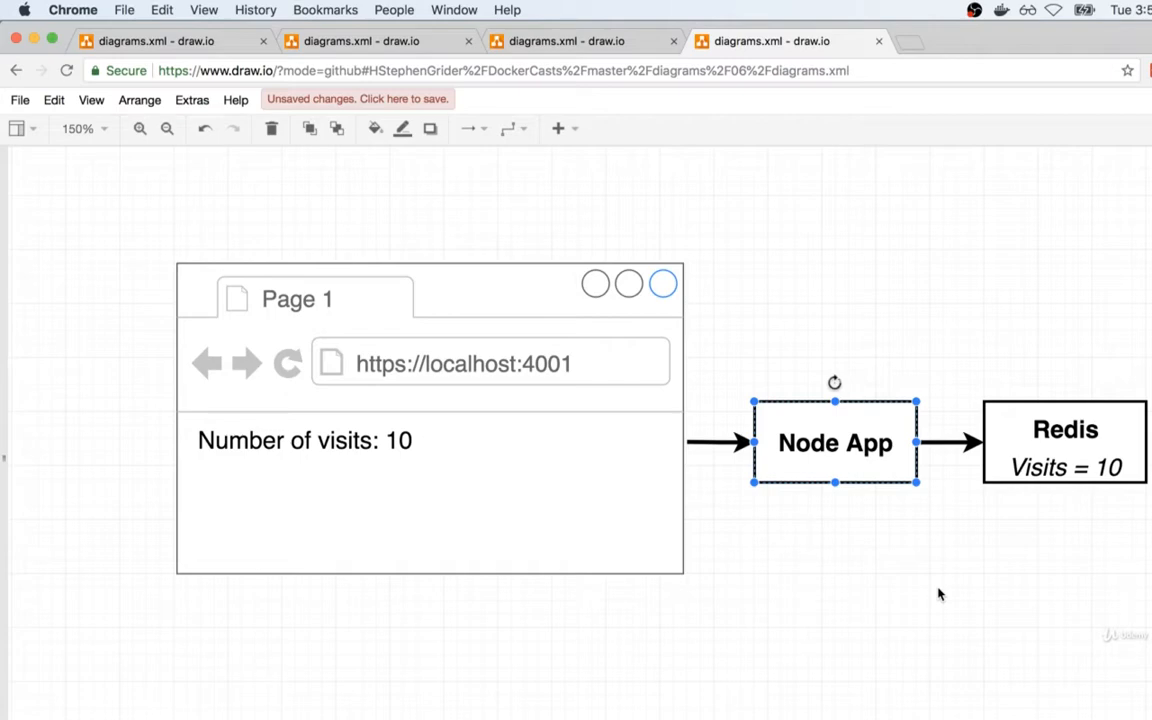
left_click(430, 490)
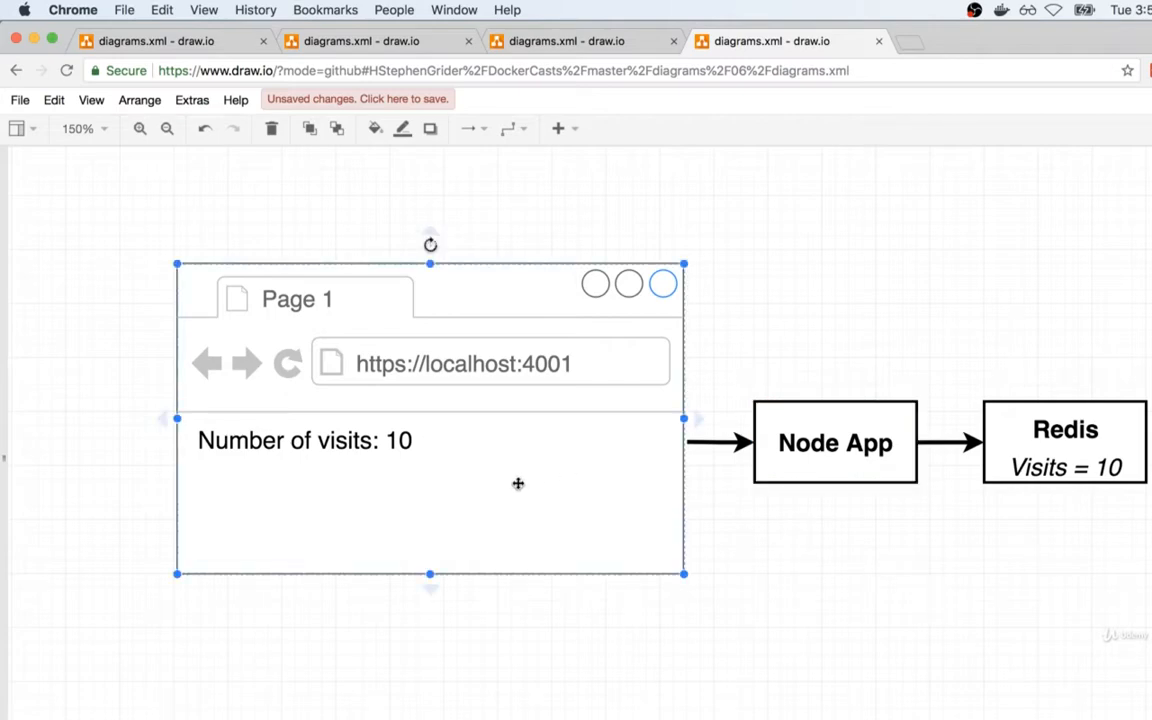
left_click(304, 440)
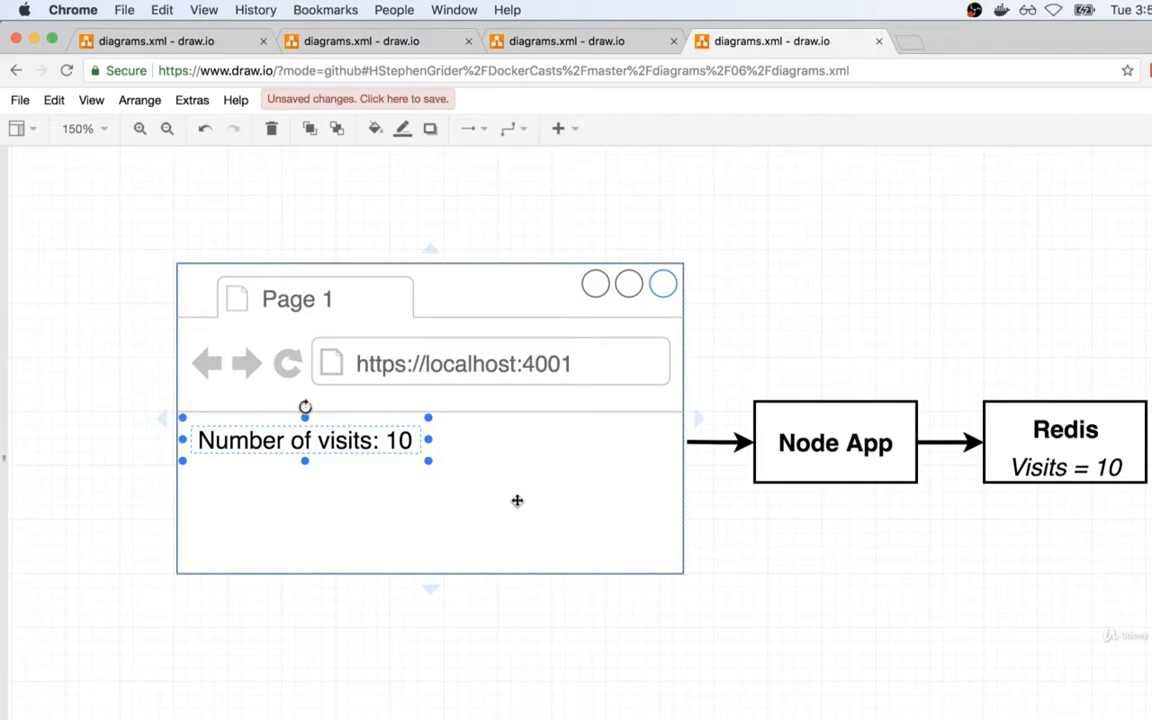
left_click(1064, 442)
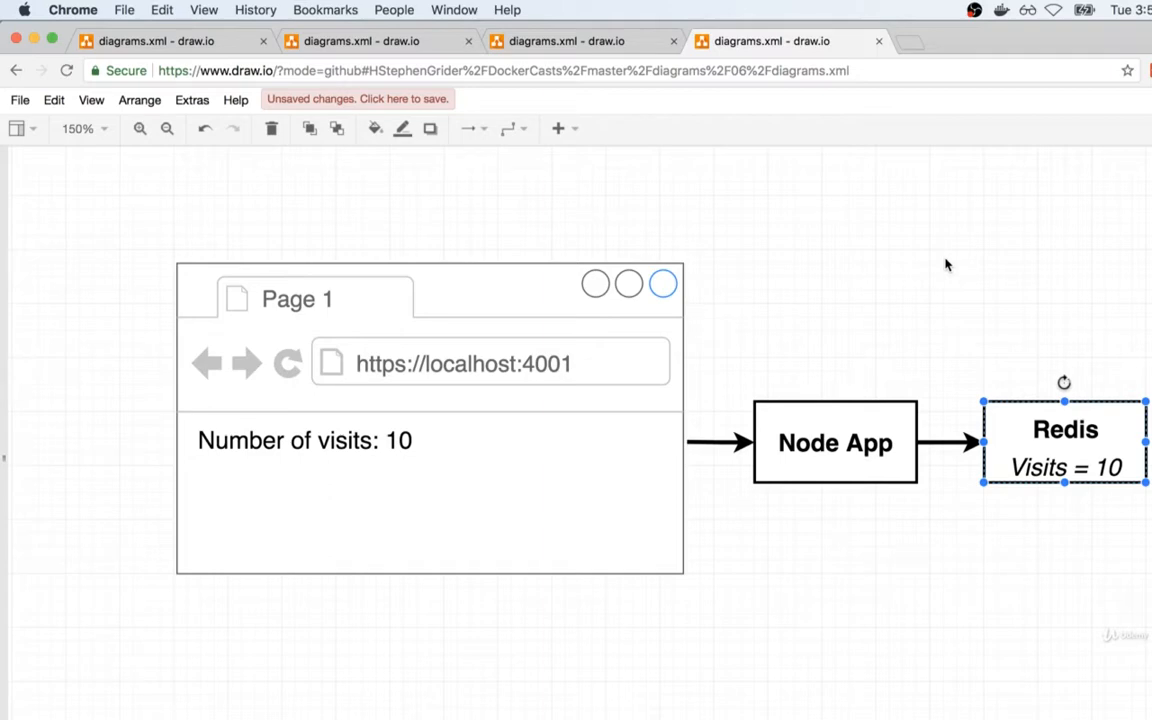
mouse_move(1108, 420)
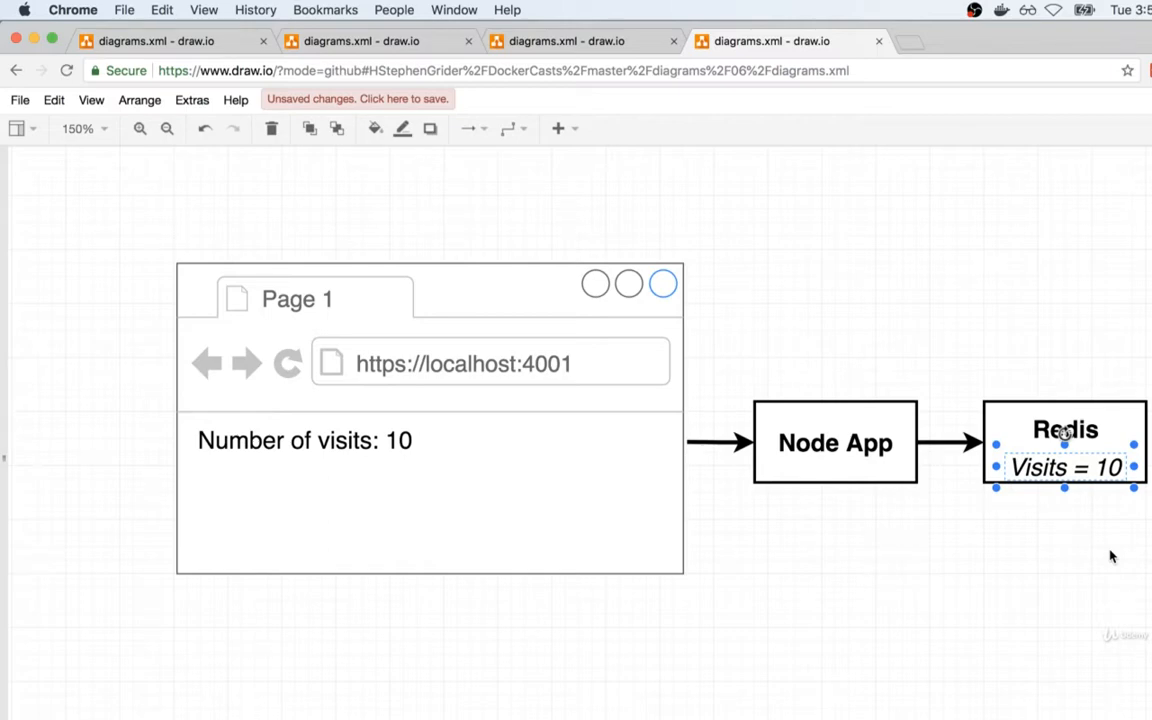
double_click(1064, 468)
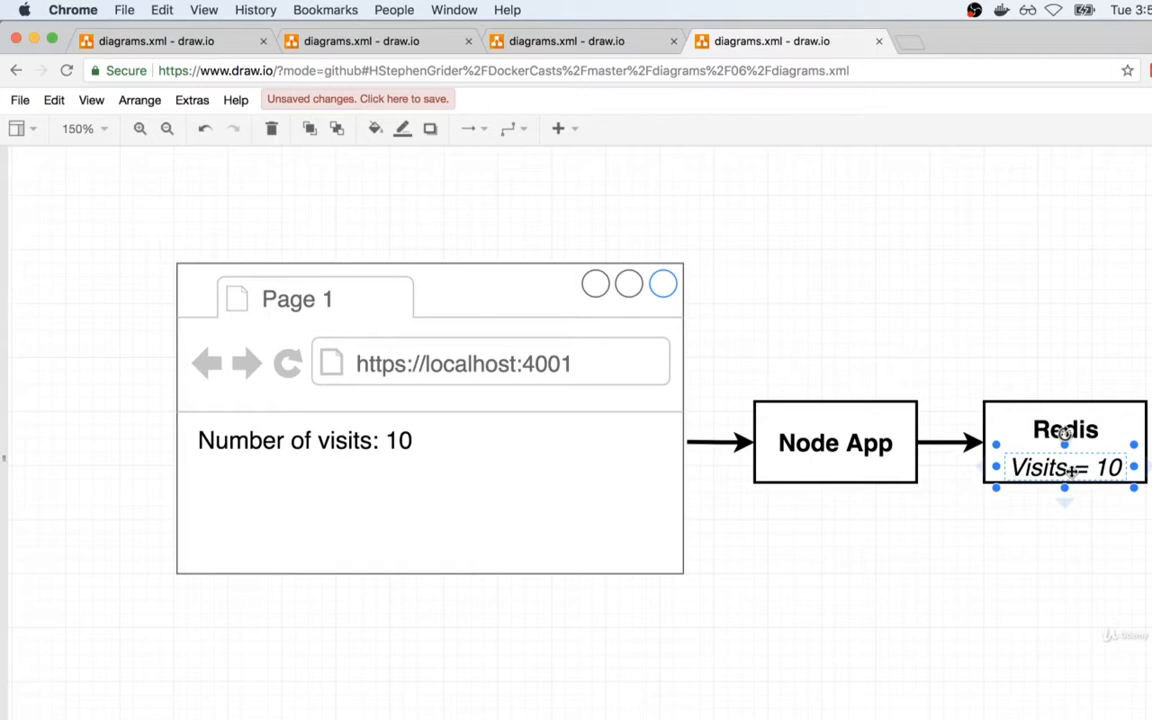
left_click(836, 444)
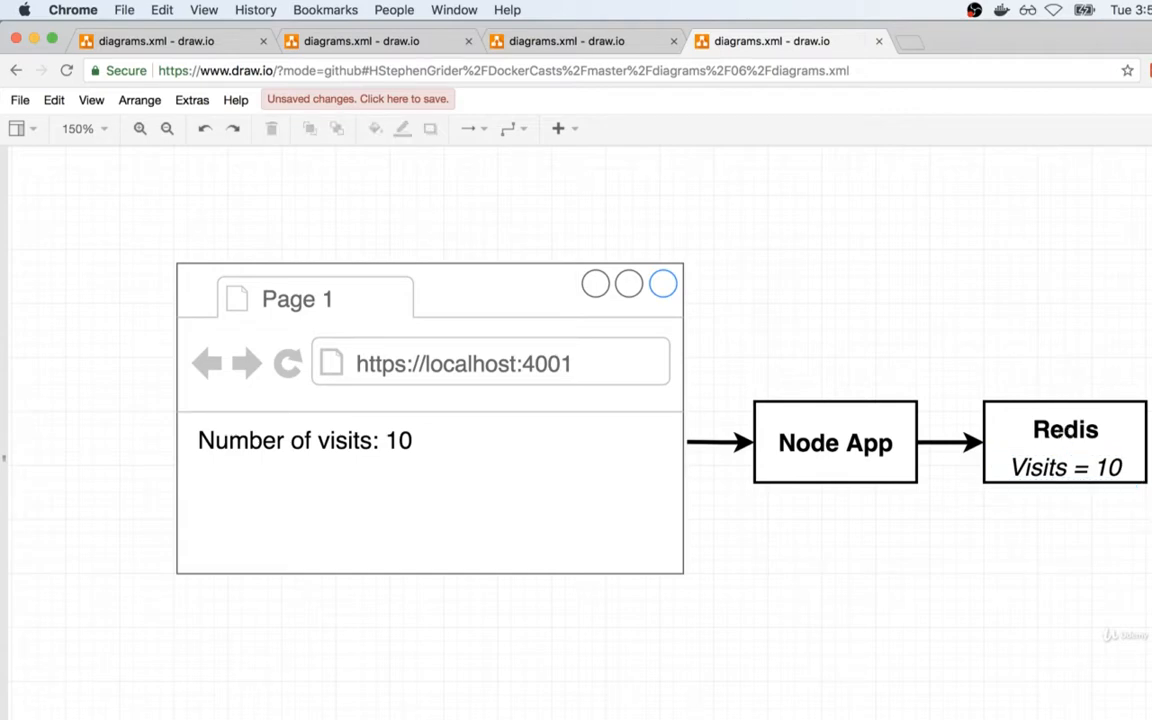
mouse_move(980, 532)
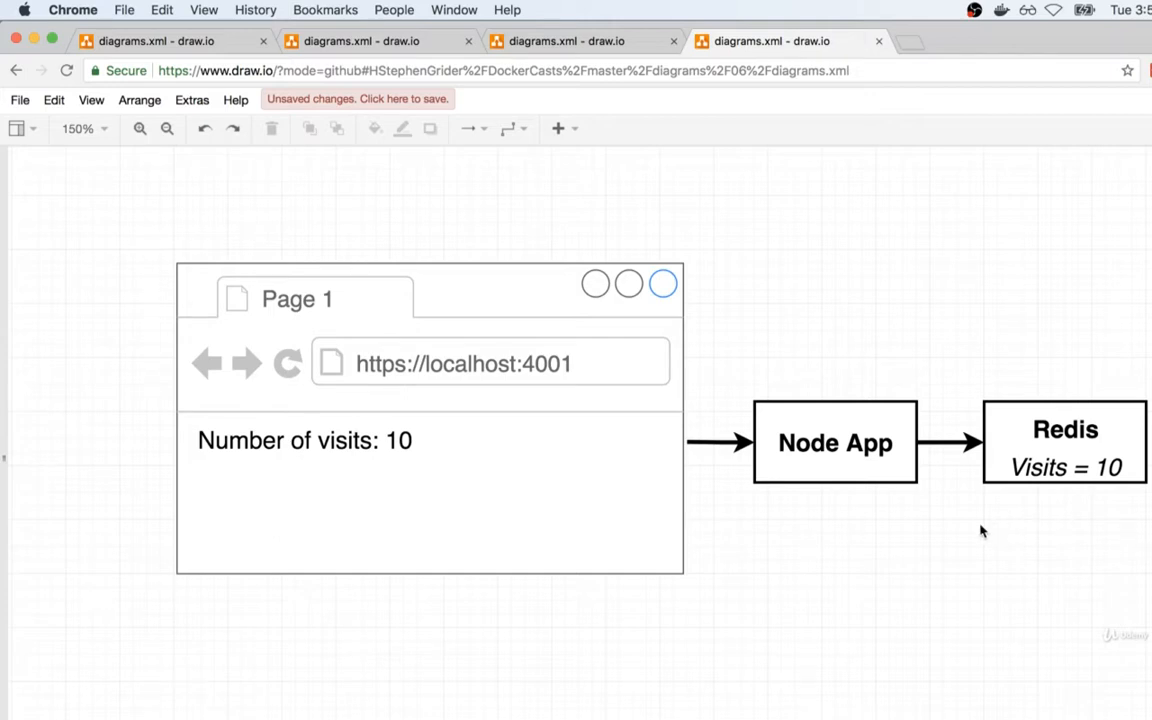
mouse_move(862, 572)
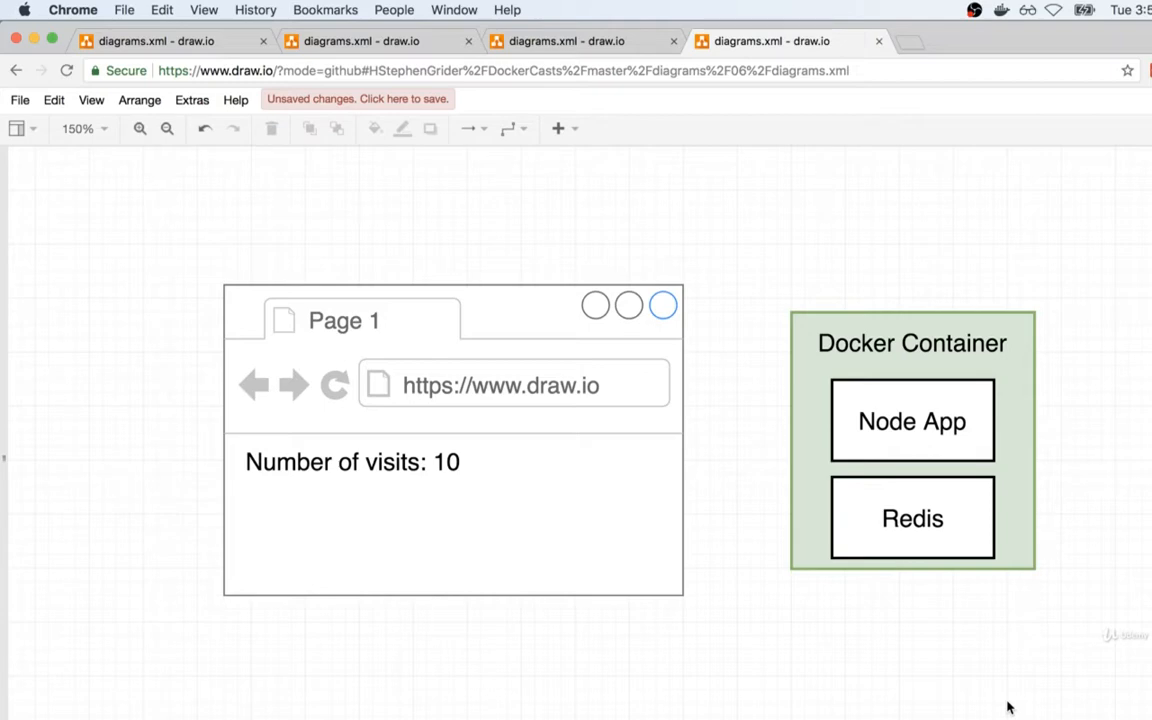
Step: Duplicate the Docker Container into four copies with Redis visit counts 10, 0, 99 and 3
left_click(912, 516)
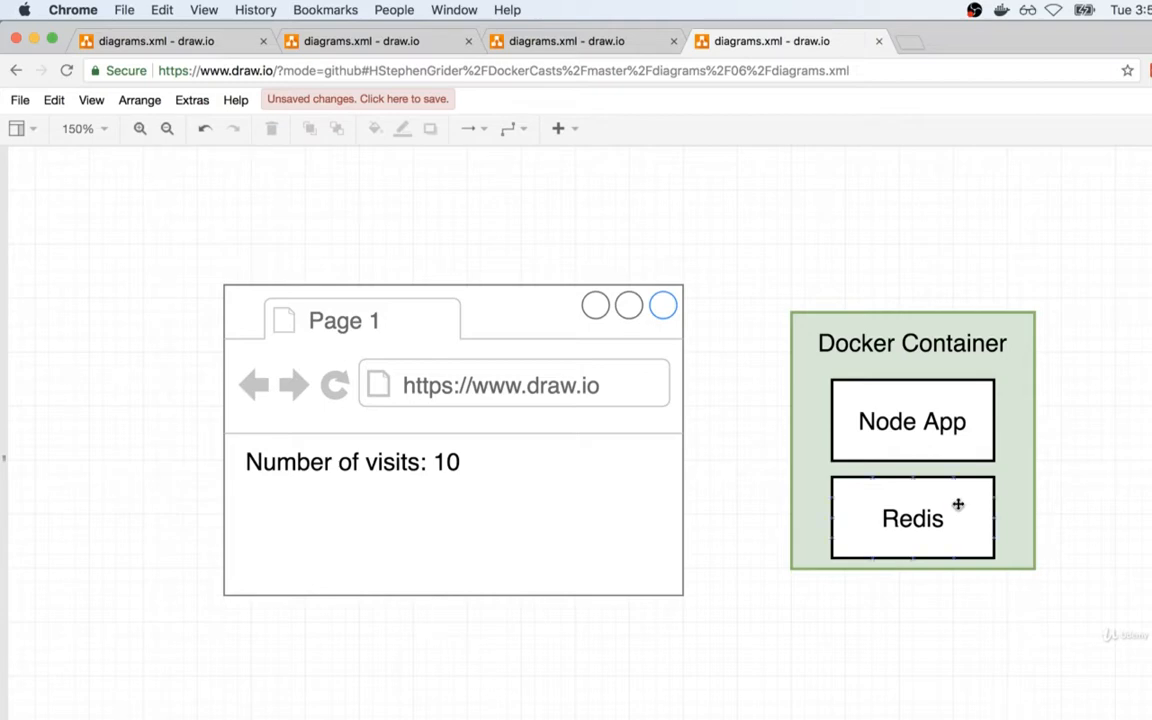
left_click(912, 420)
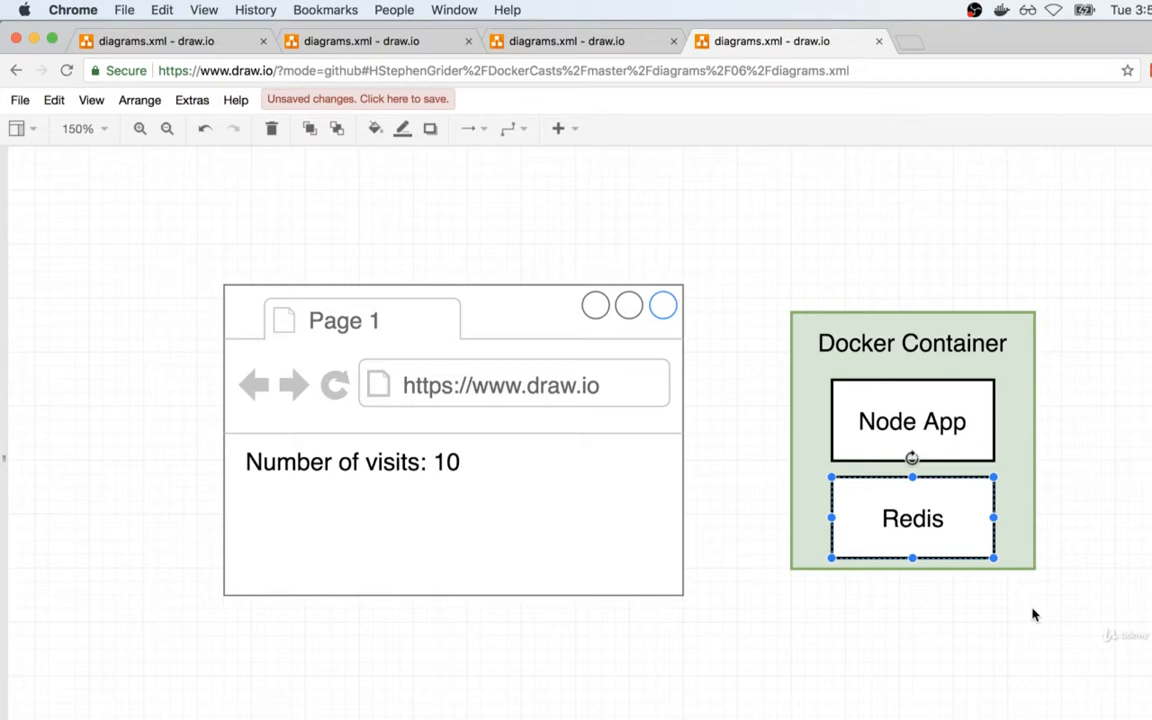
left_click(672, 672)
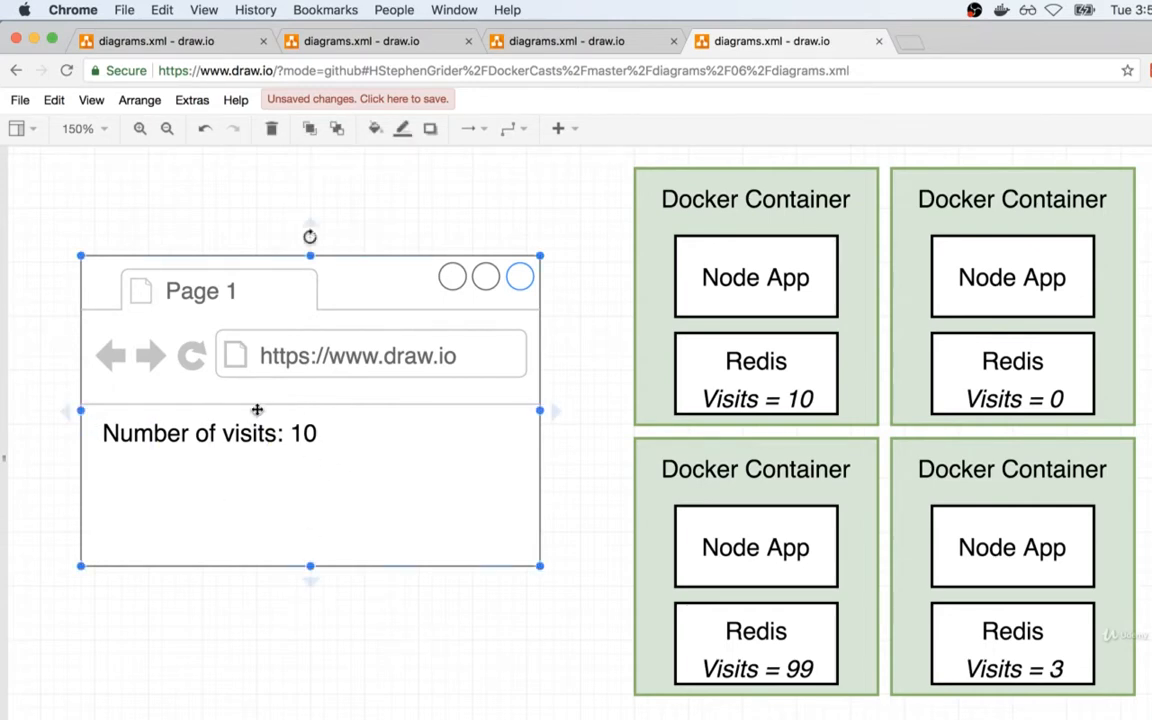
mouse_move(280, 636)
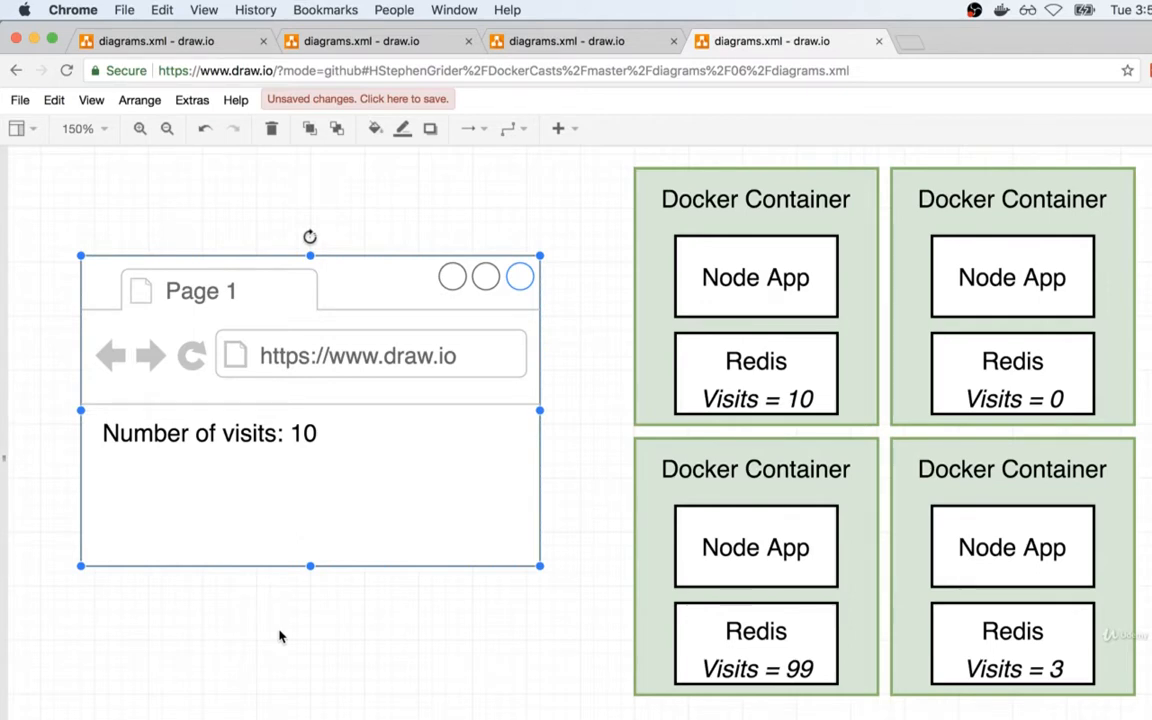
Step: Move Redis into its own Docker Container, removing the duplicate Redis boxes (0, 99, 3)
left_click(756, 200)
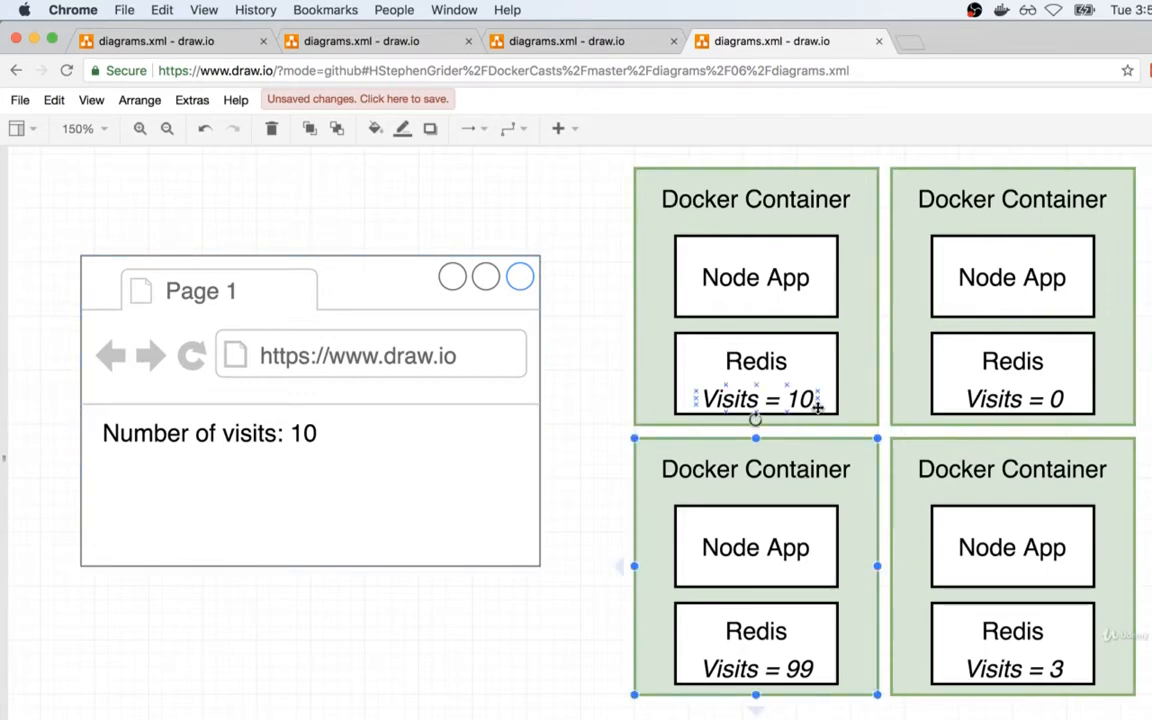
left_click(756, 376)
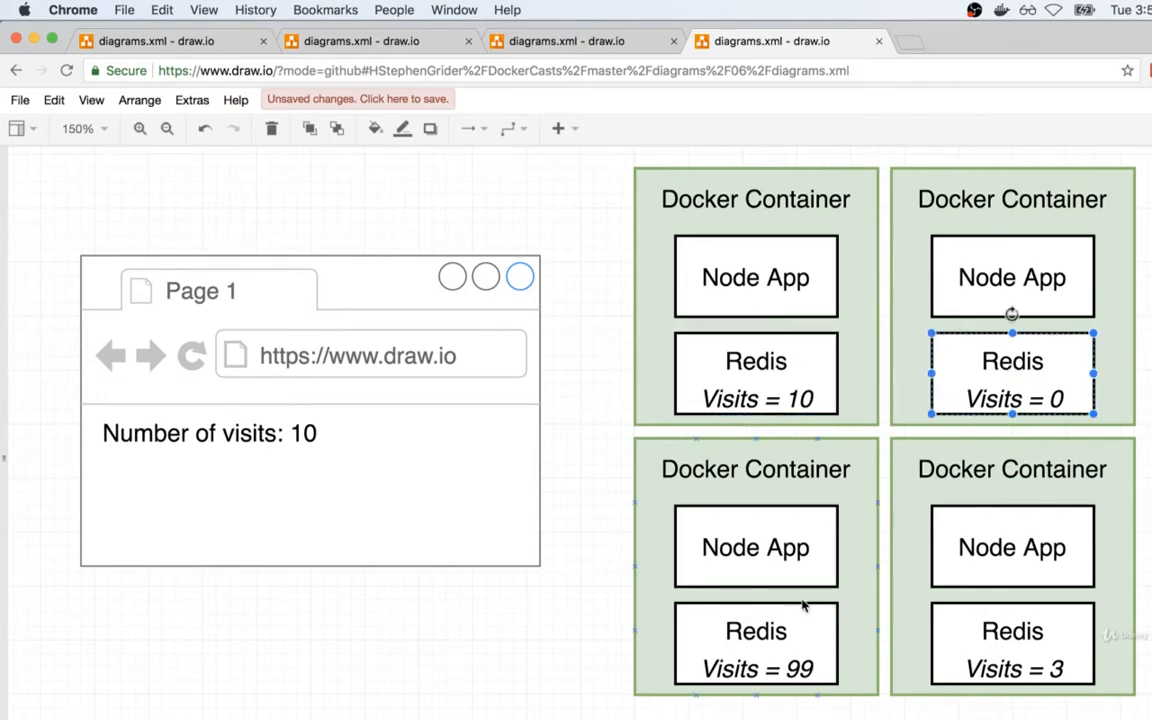
left_click(1012, 644)
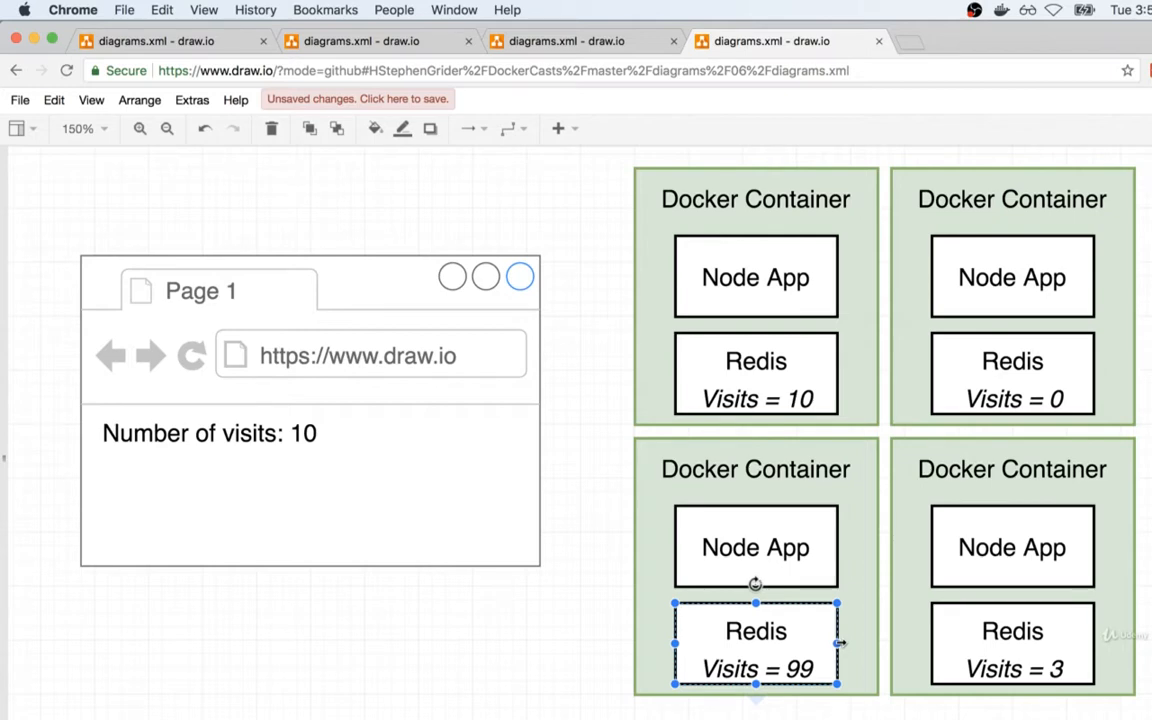
left_click(1012, 644)
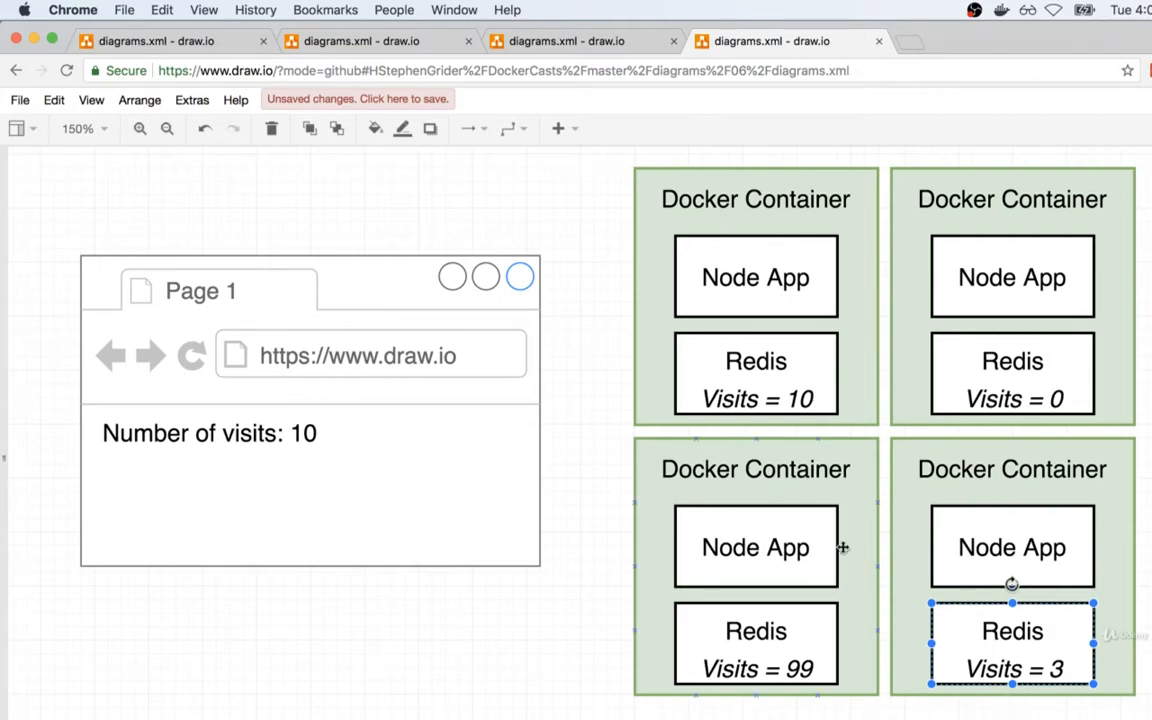
Step: Connect each of the three Node App containers to the shared Redis container with arrows
left_click(756, 548)
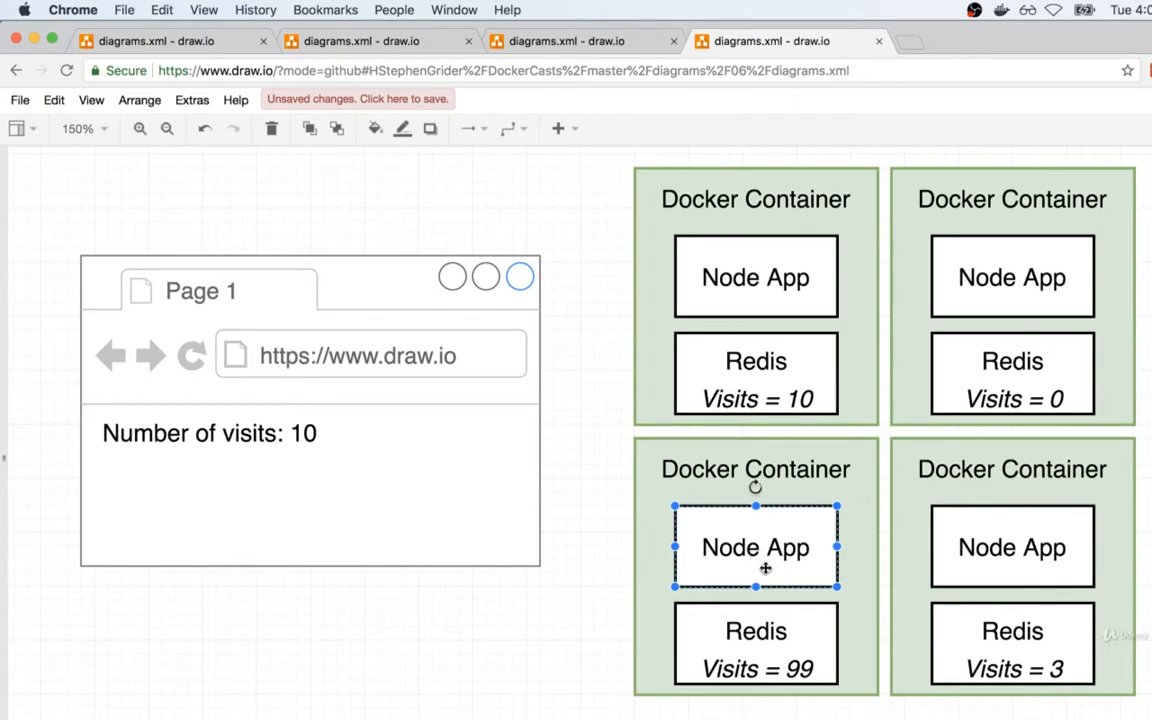
left_click(452, 612)
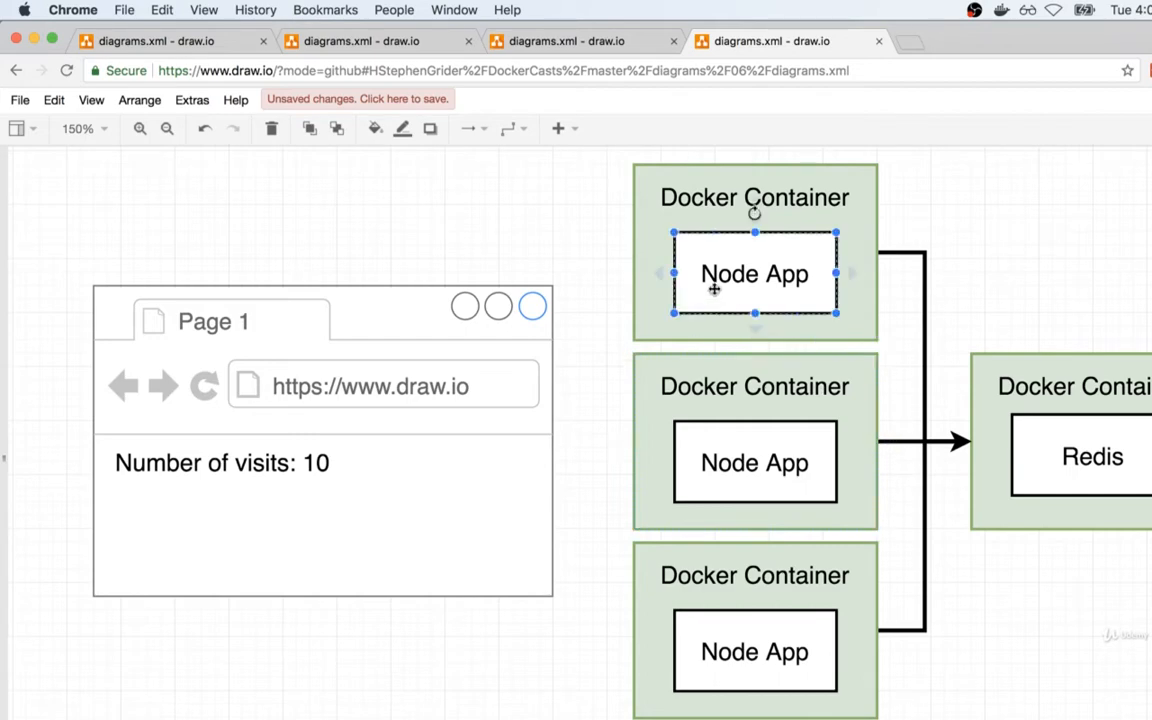
Step: Delete one Node App container and its arrow, leaving two containers and one link to Redis
left_click(1092, 456)
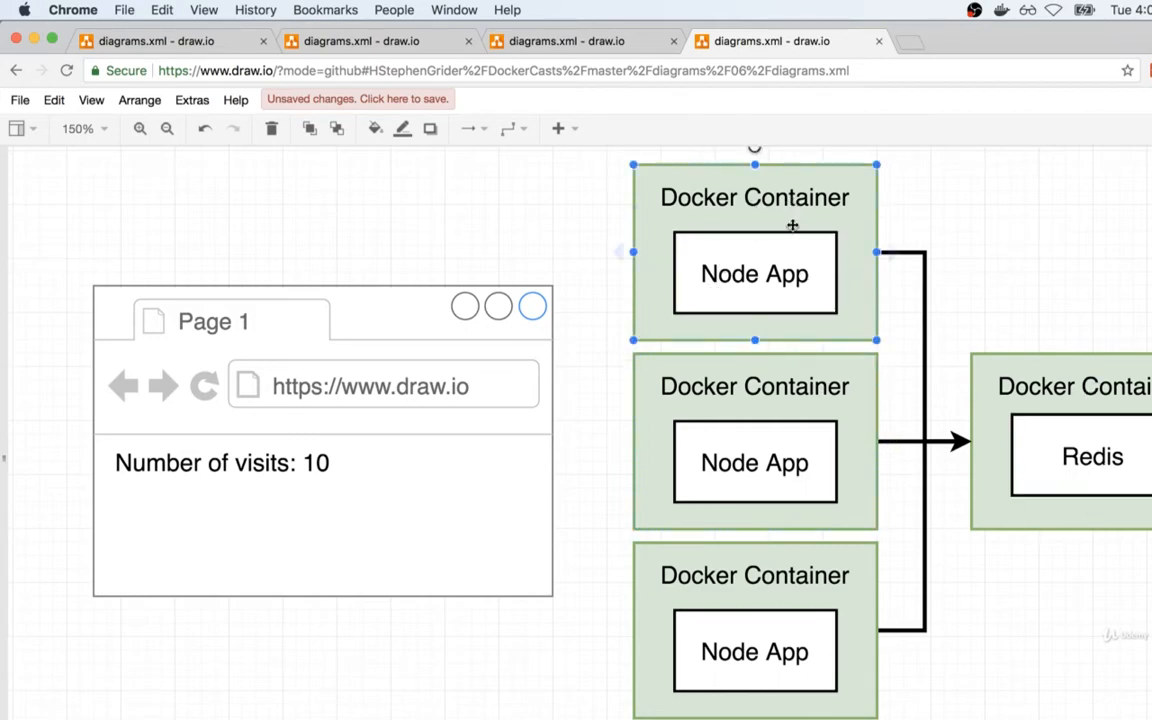
left_click(756, 272)
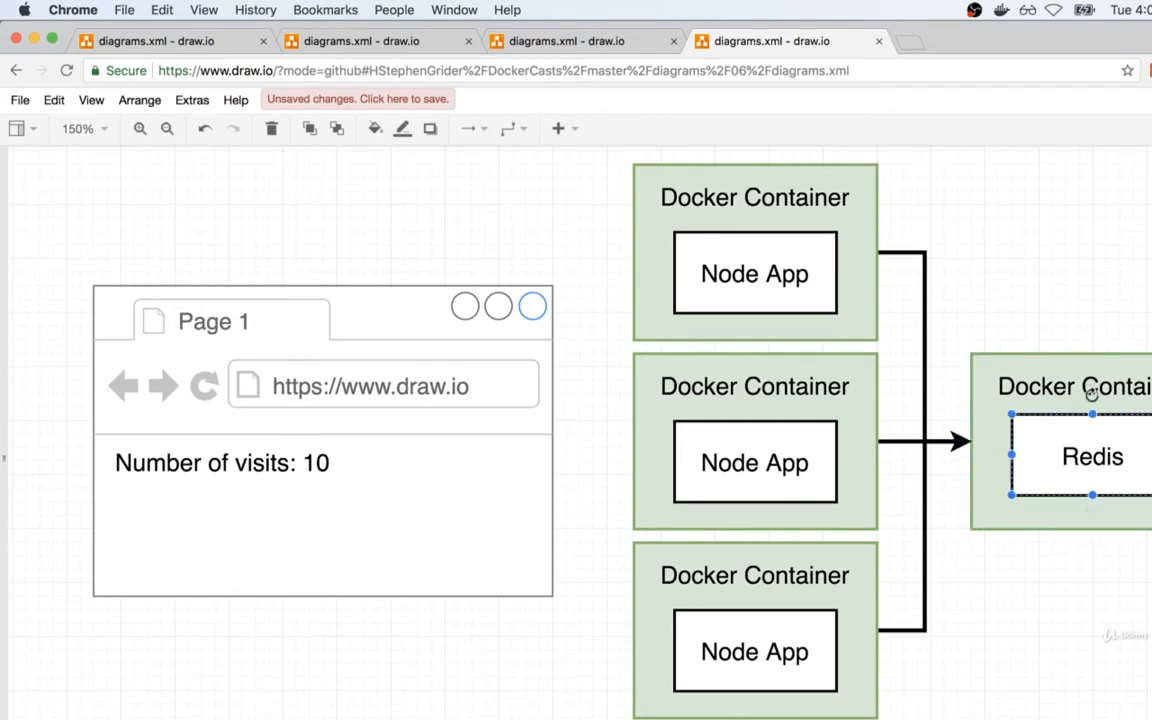
mouse_move(1044, 480)
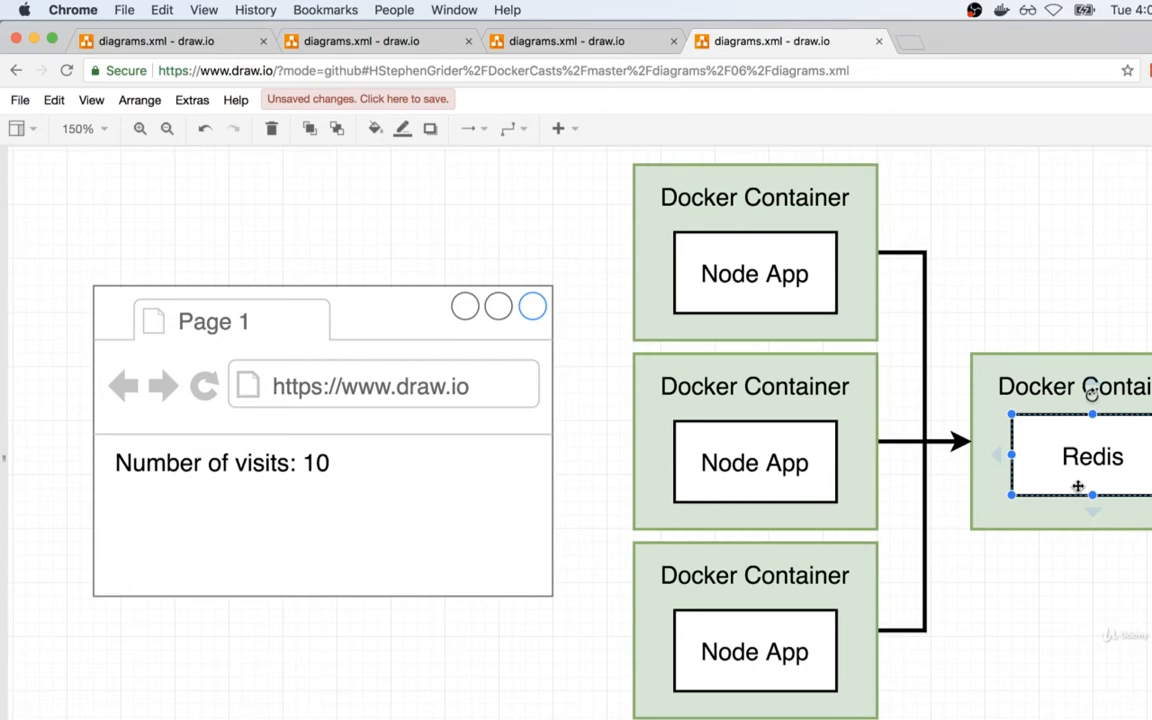
left_click(1018, 614)
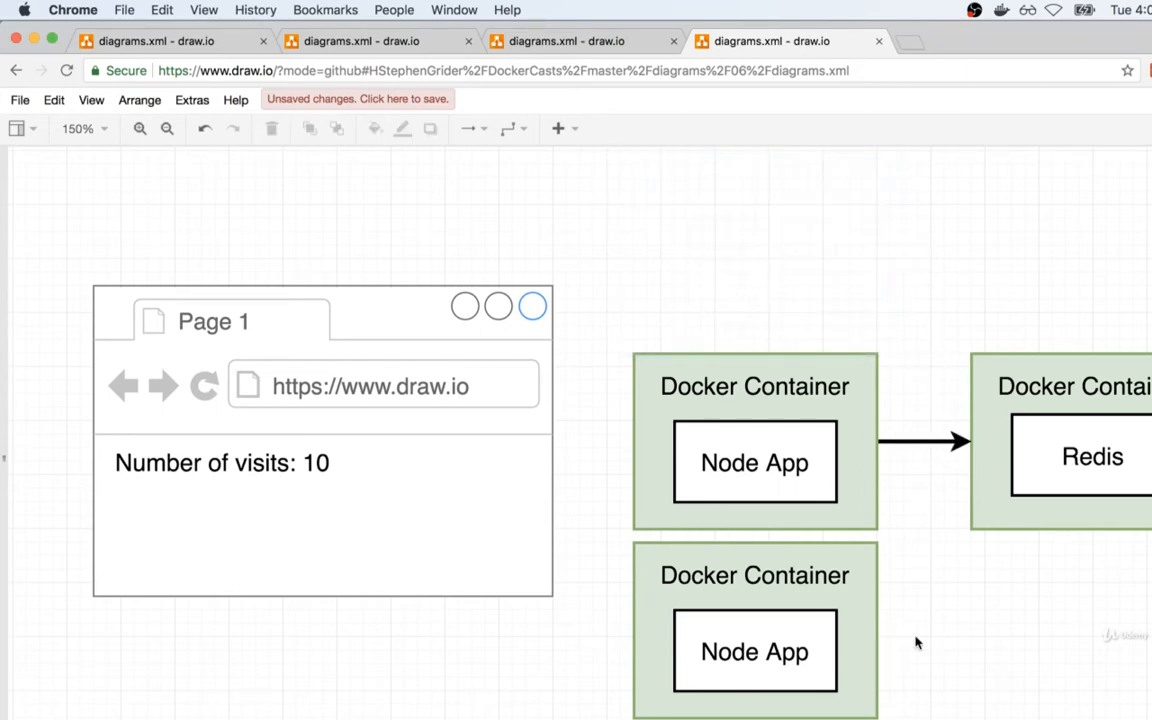
Step: Delete the extra Node App container so a single Node App links to the Redis container
left_click(756, 574)
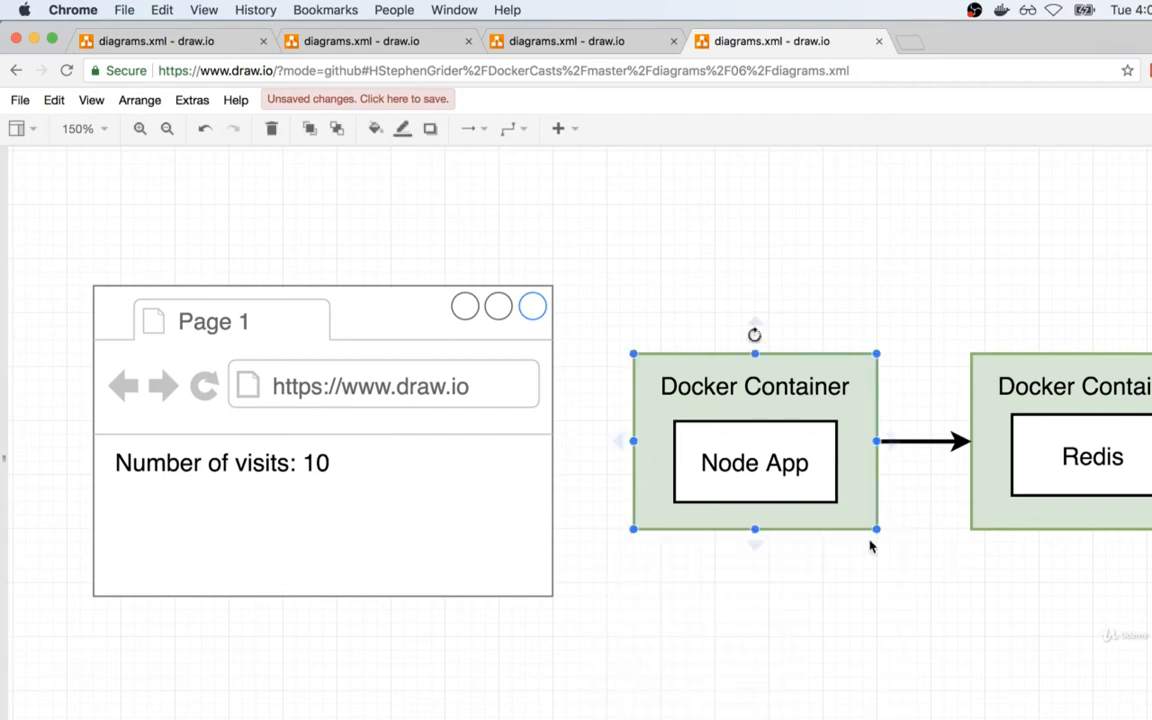
left_click(756, 462)
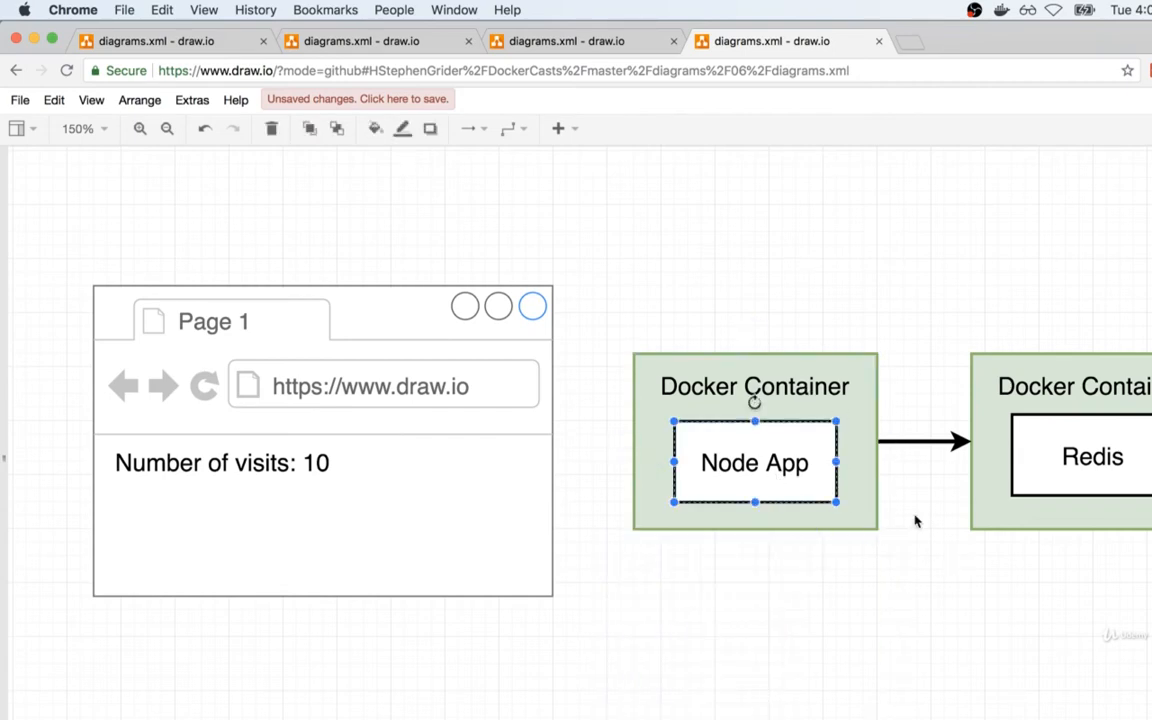
left_click(1092, 456)
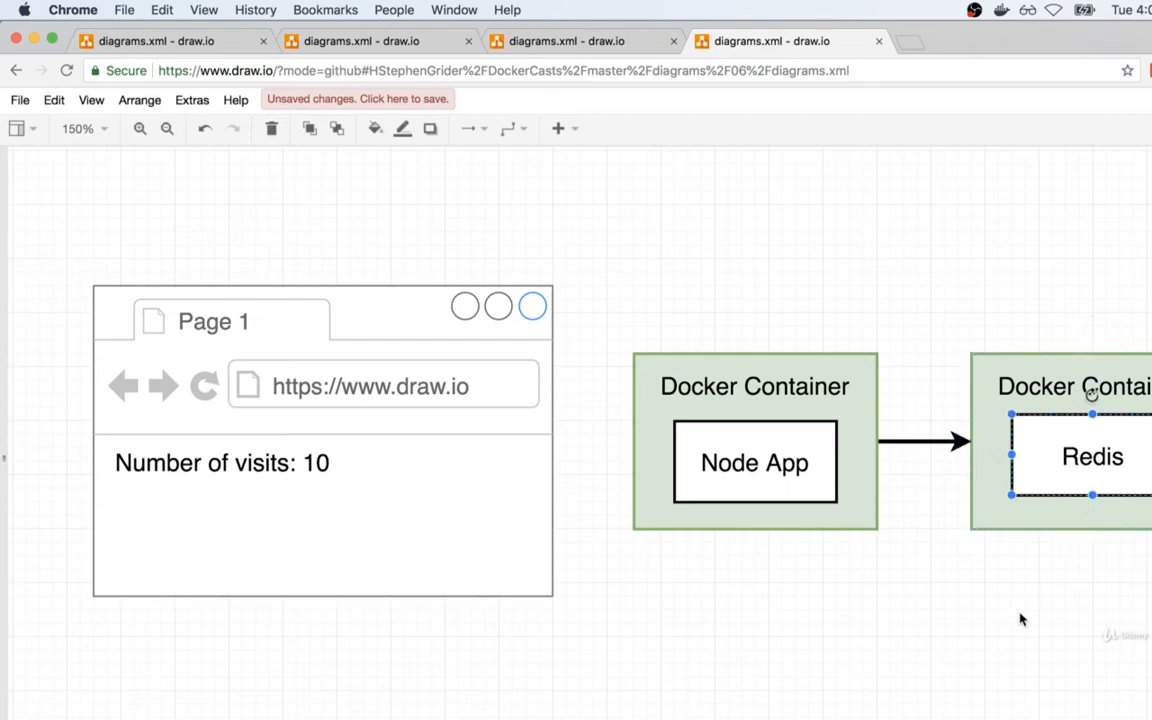
left_click(1020, 620)
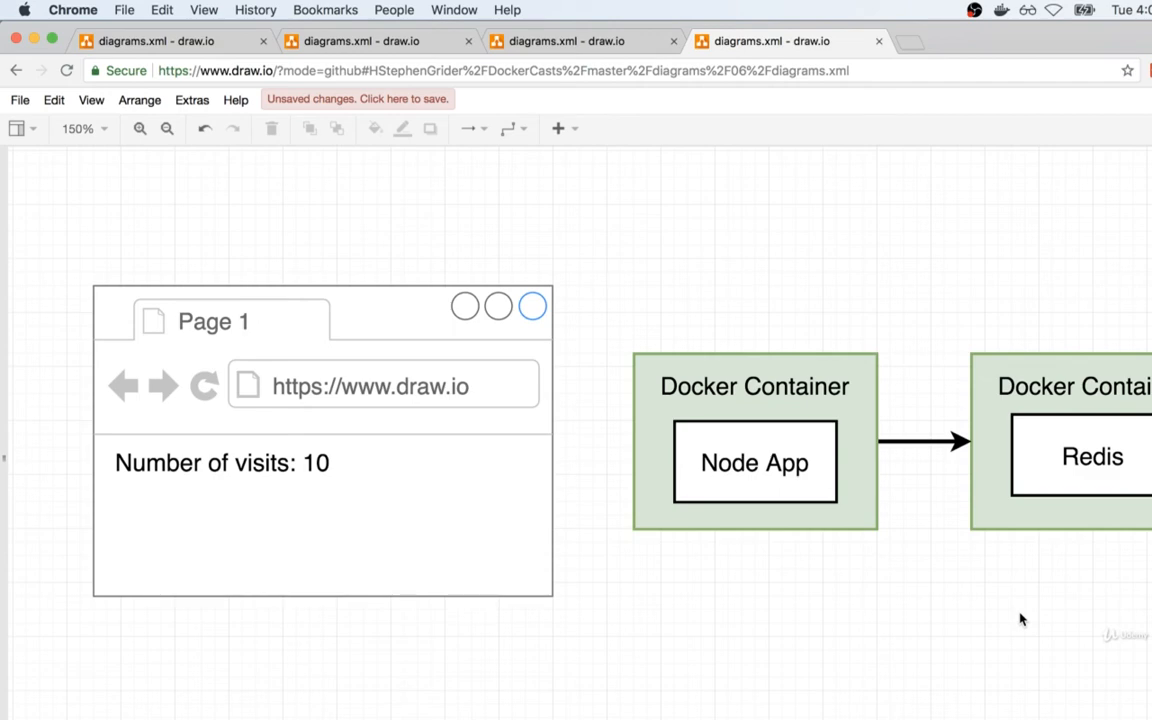
left_click(754, 462)
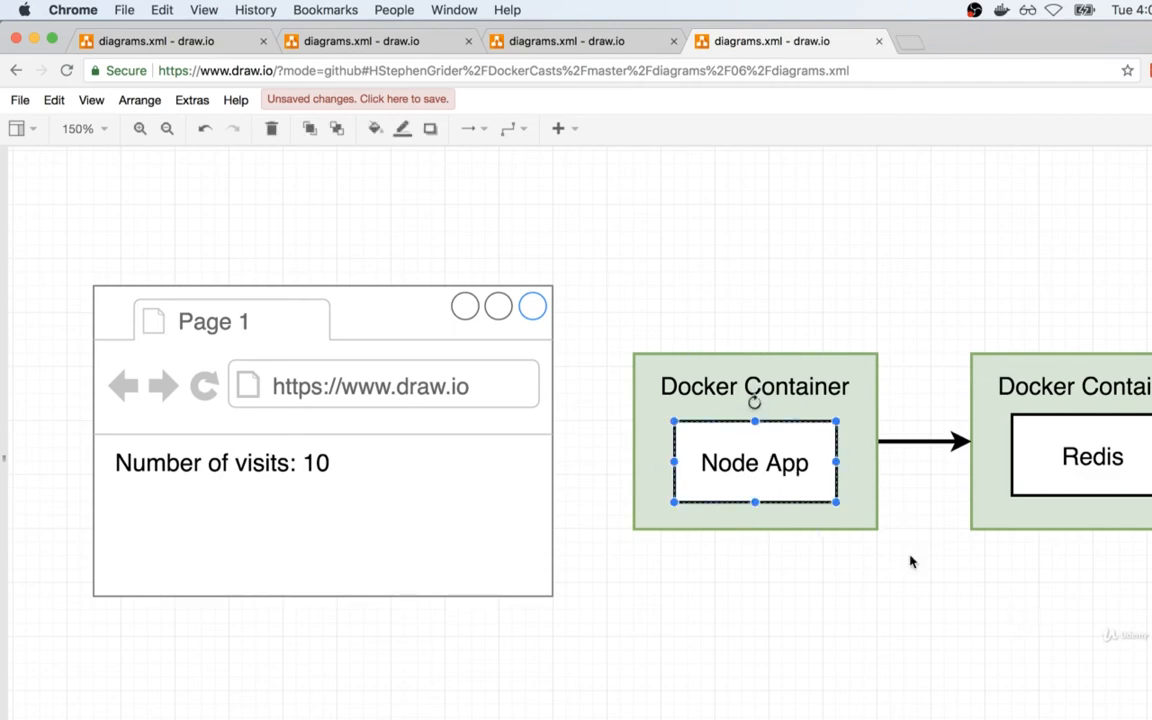